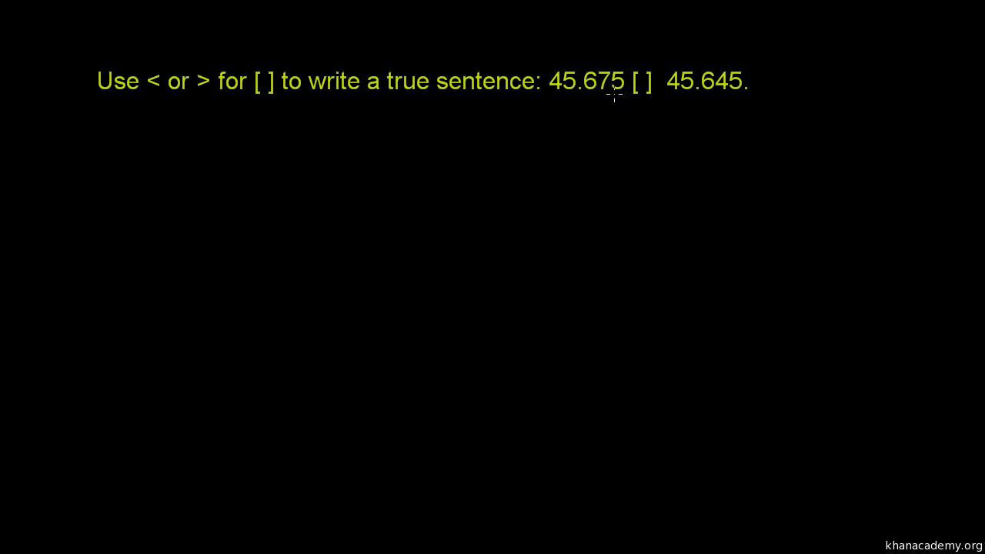
mouse_move(646, 107)
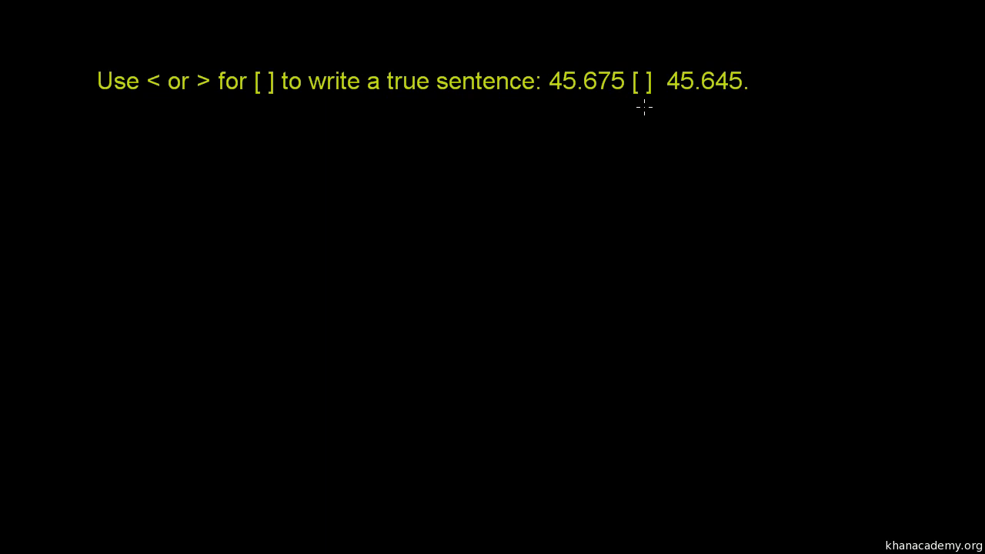
mouse_move(686, 96)
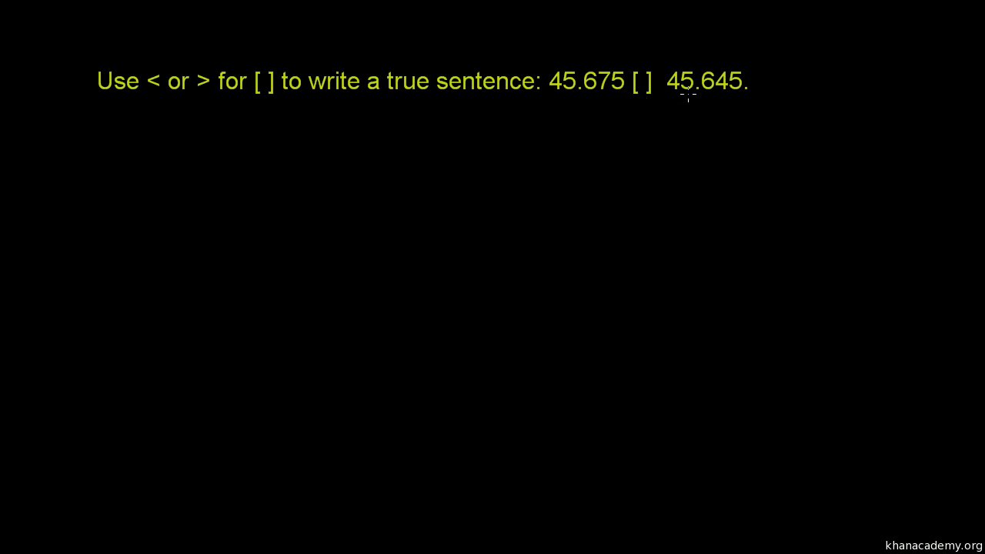
mouse_move(708, 93)
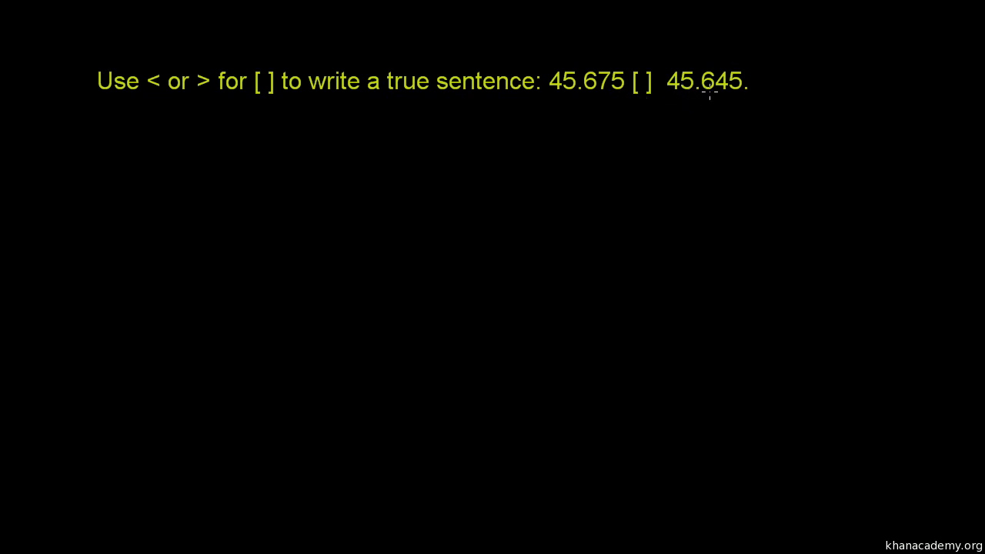
mouse_move(677, 98)
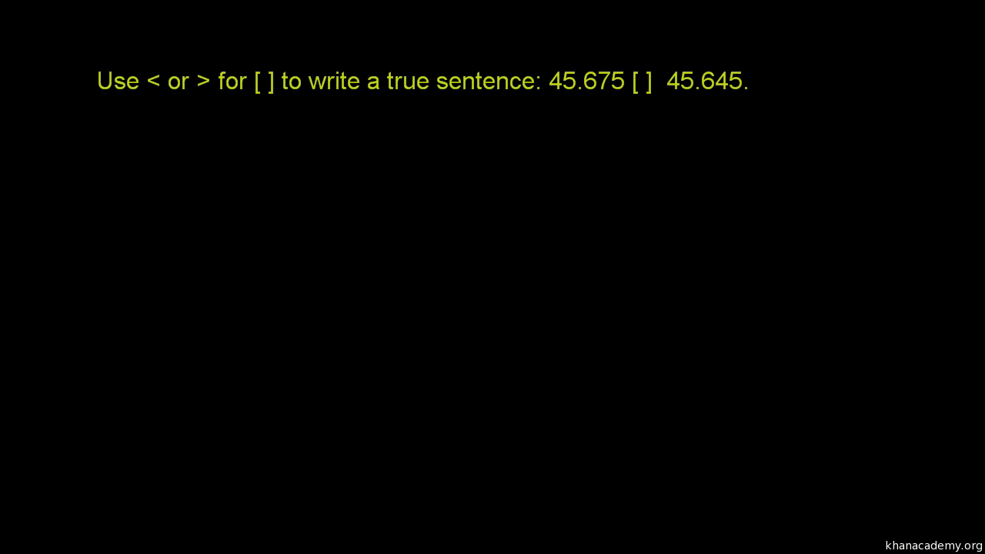
mouse_move(214, 116)
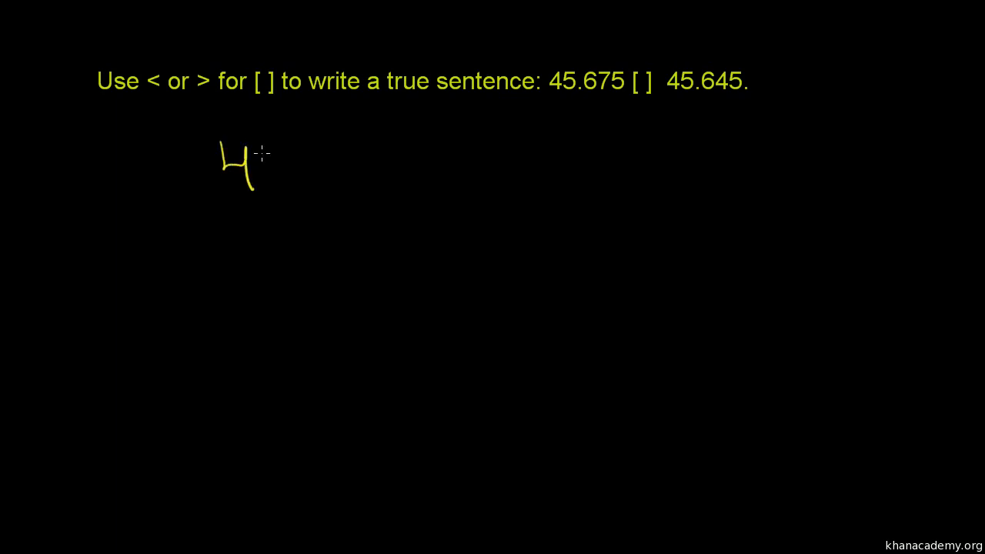
- Handwrite 45.675 in yellow pen below the prompt
left_click_drag(254, 162, 335, 181)
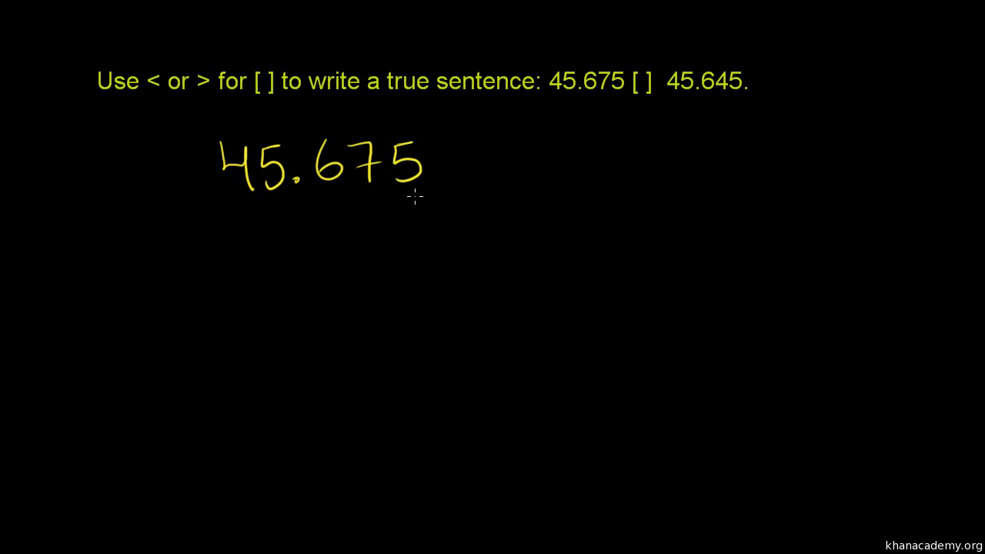
mouse_move(219, 208)
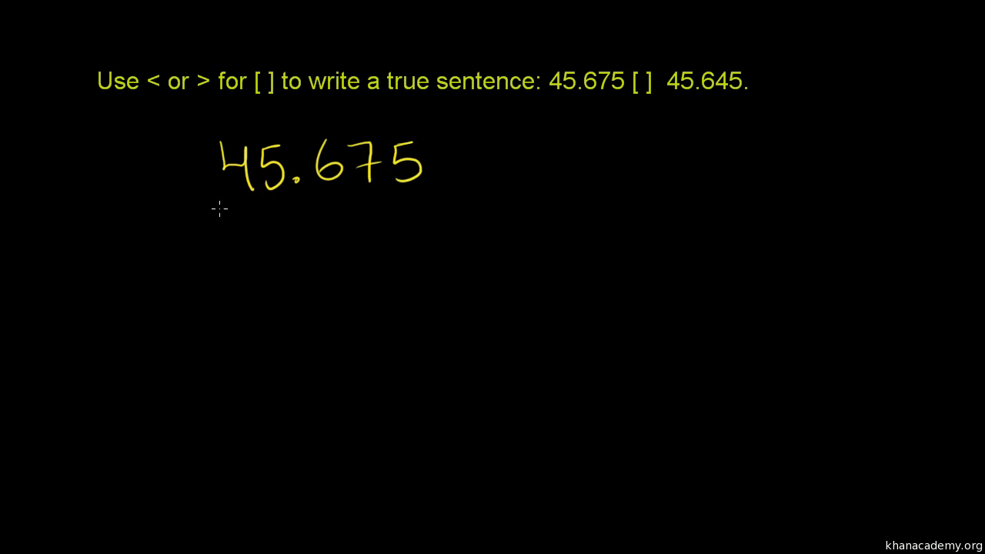
mouse_move(279, 242)
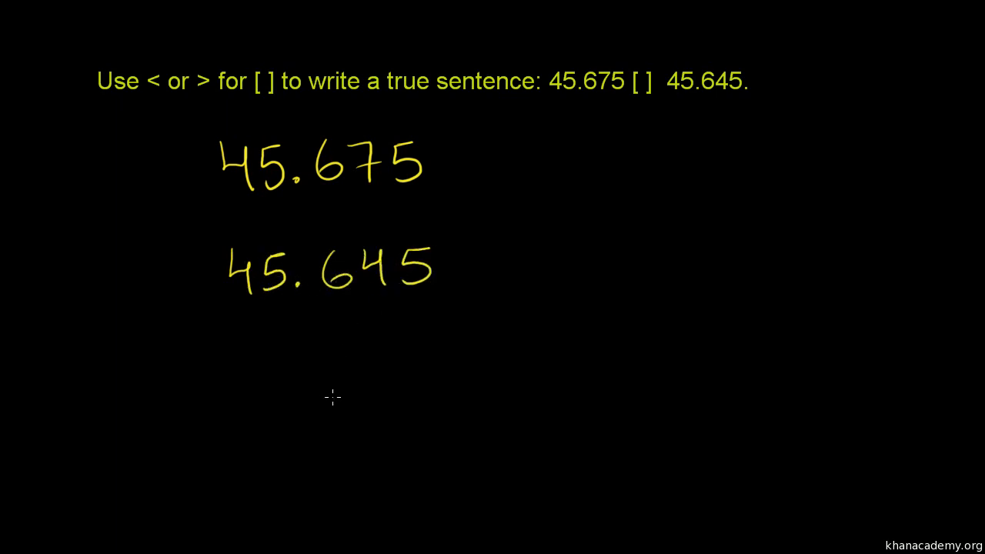
mouse_move(342, 207)
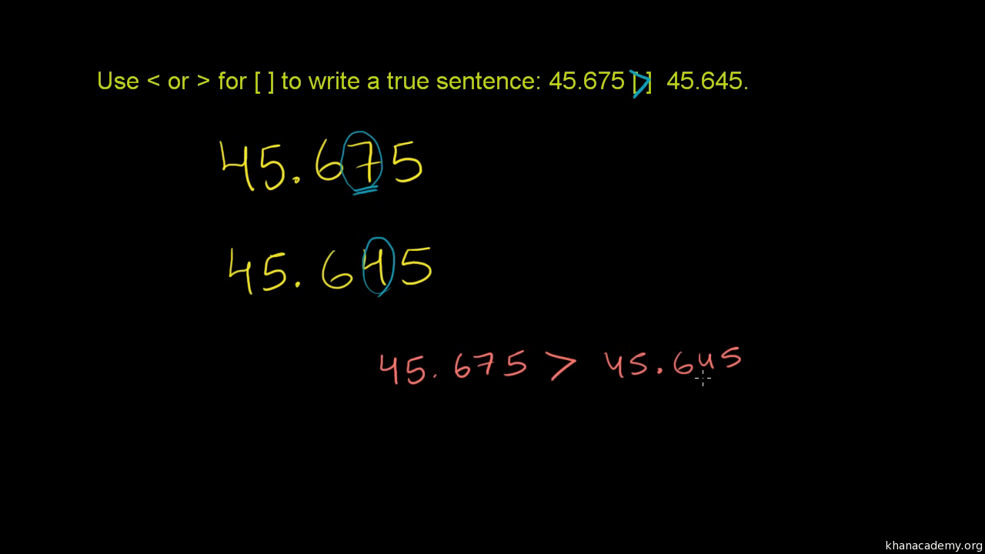
mouse_move(722, 409)
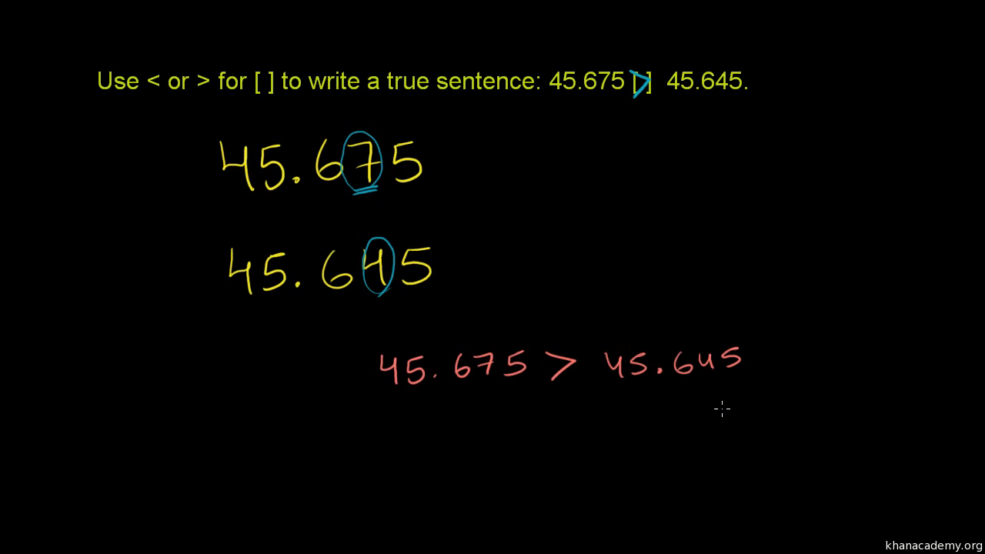